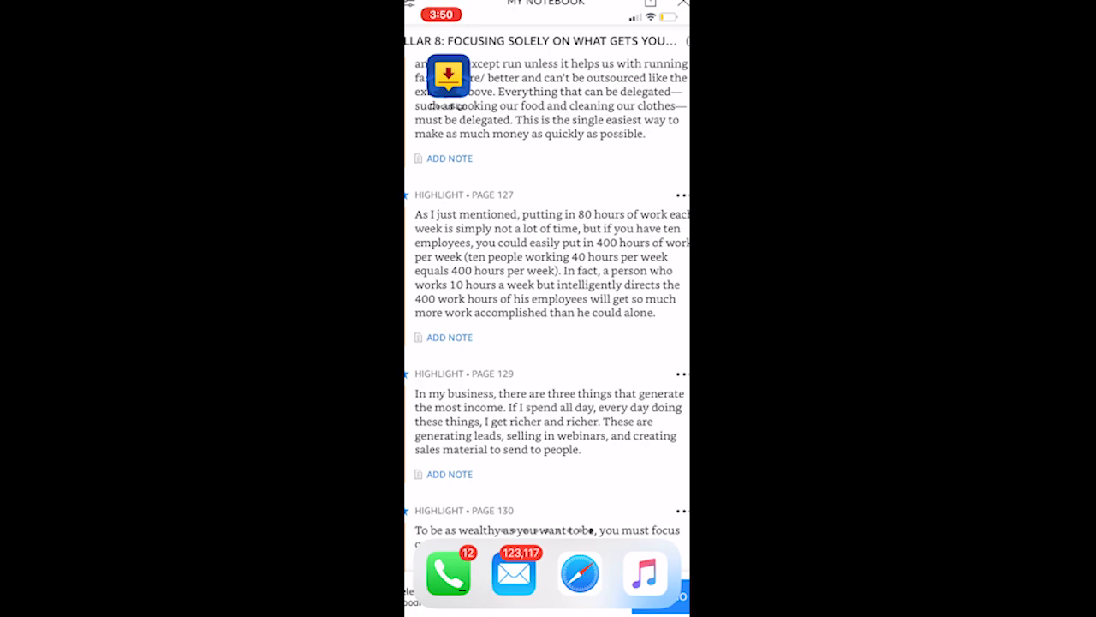
Open the Counter offer email from Jeff in the iPhone Mail app.
left_click(446, 77)
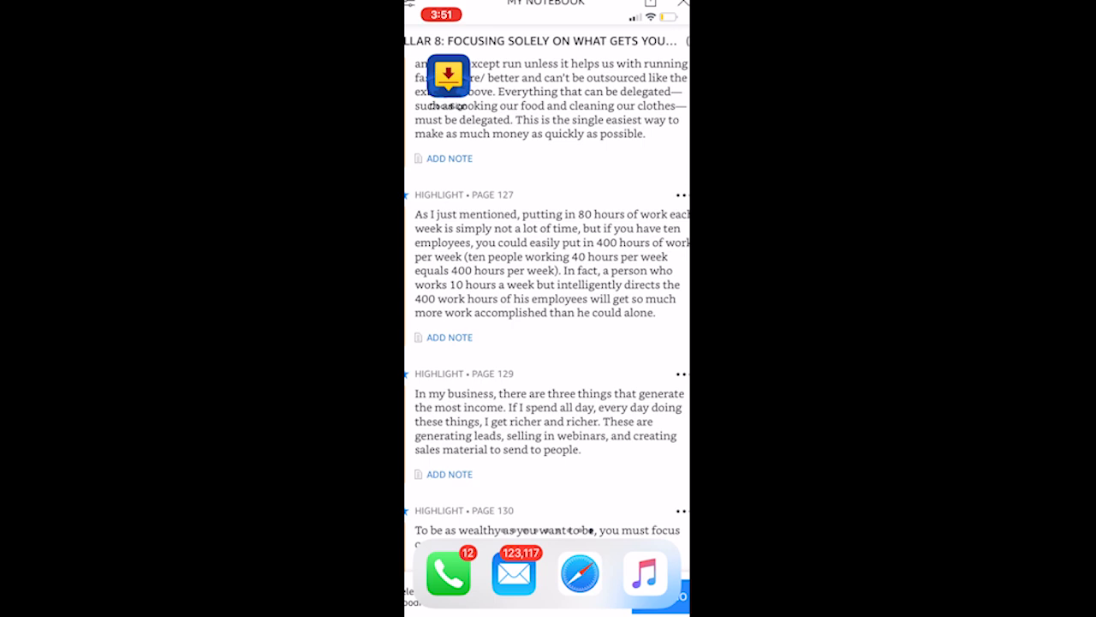
left_click(513, 572)
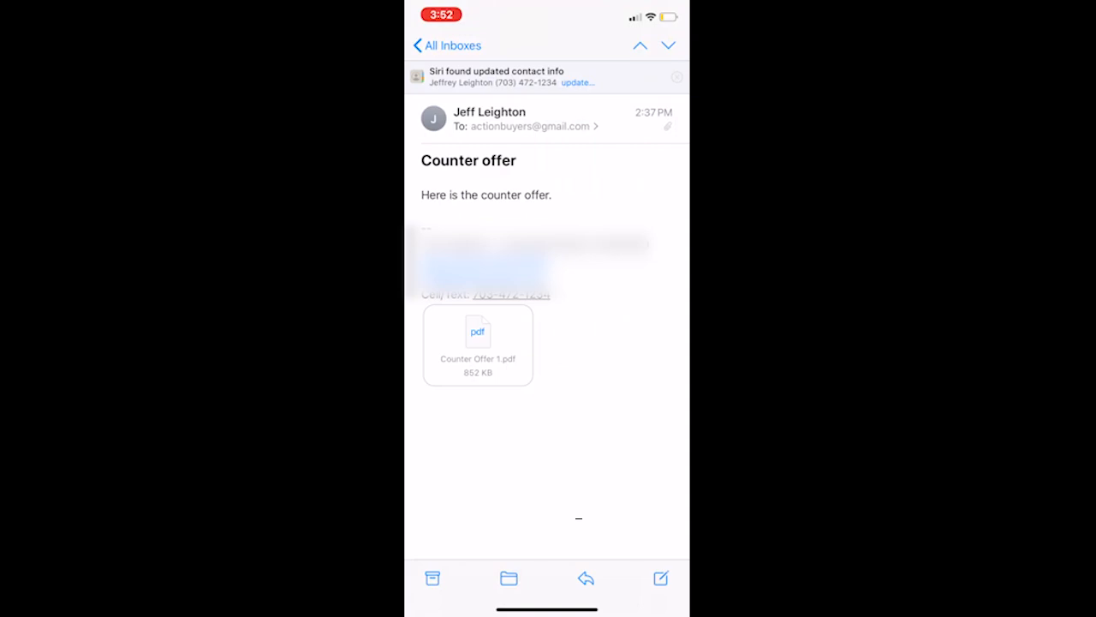
Preview Counter Offer 1.pdf and share it to Sign with DocuSign.
left_click(476, 343)
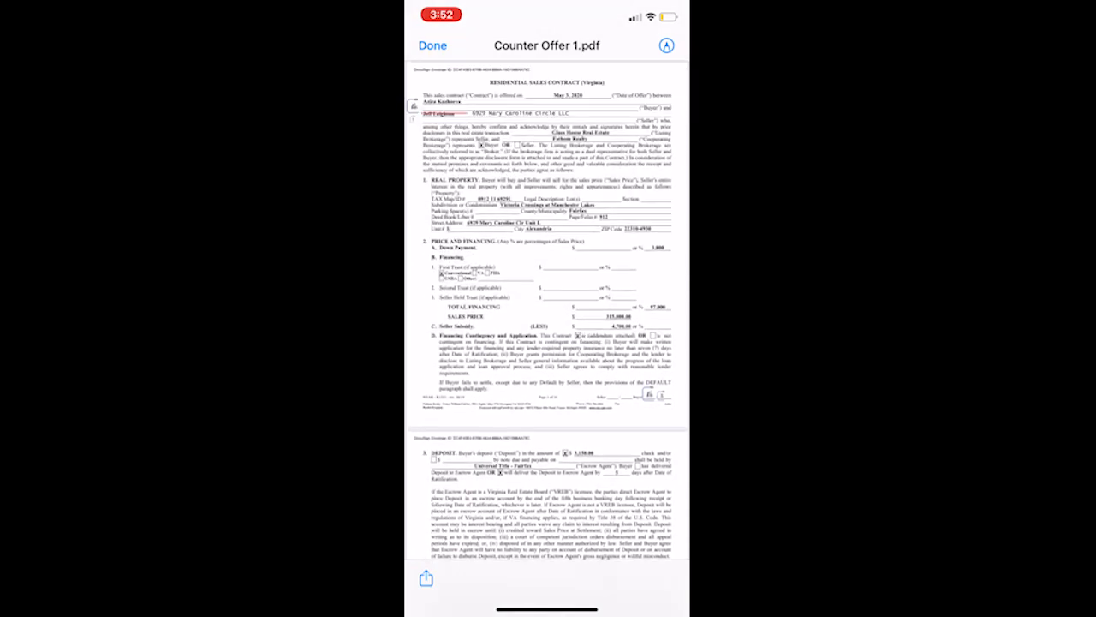
left_click(424, 579)
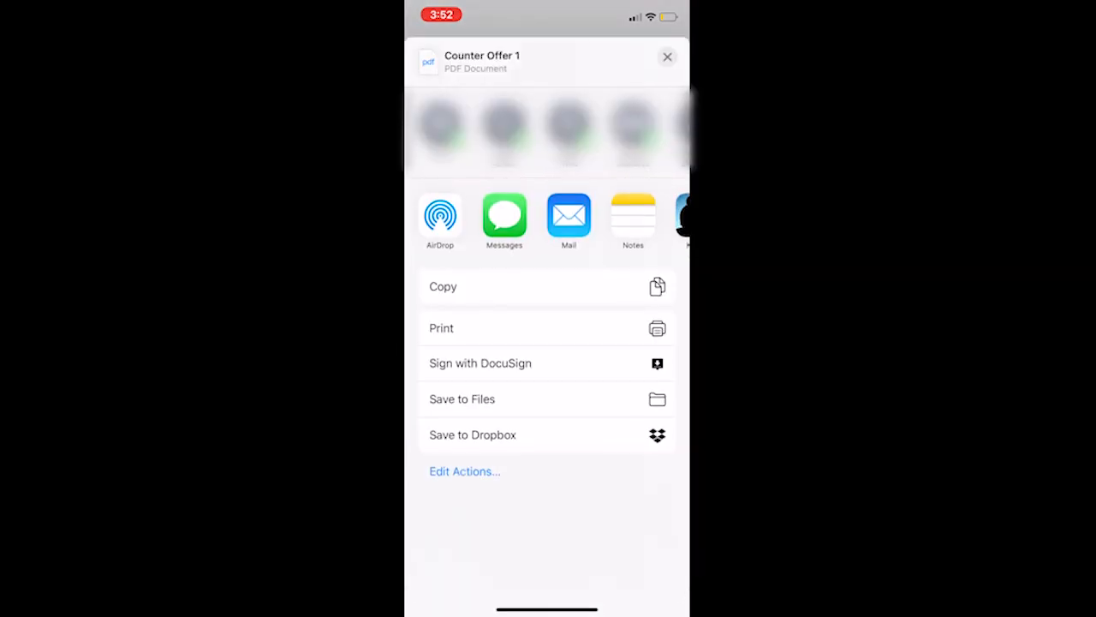
left_click(480, 363)
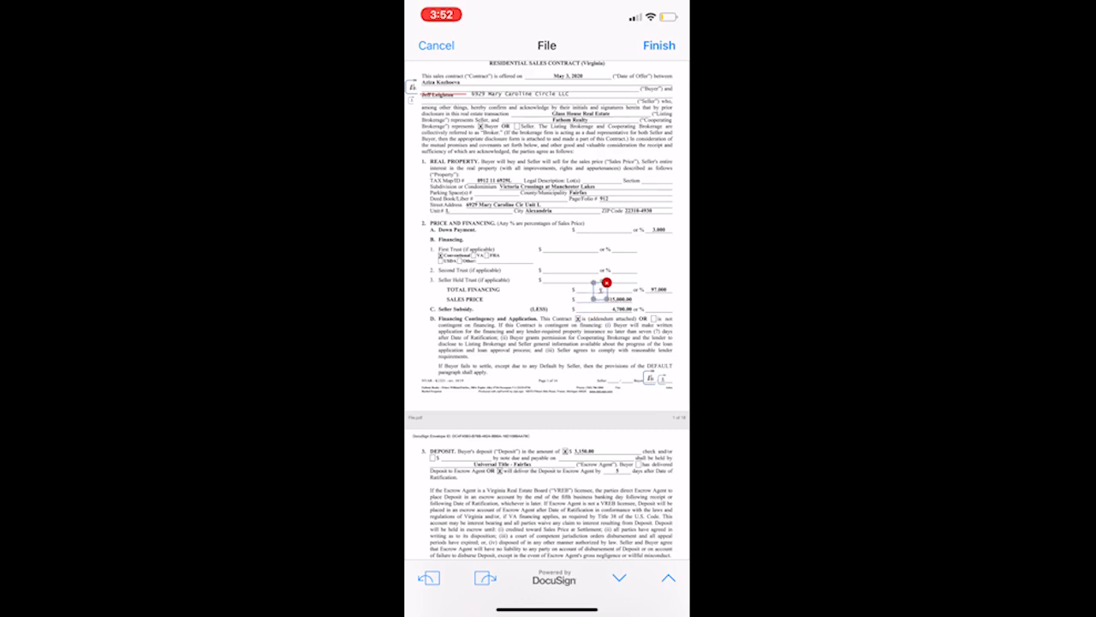
Add signature and initials through the contract pages and finish signing.
scroll("down", 3)
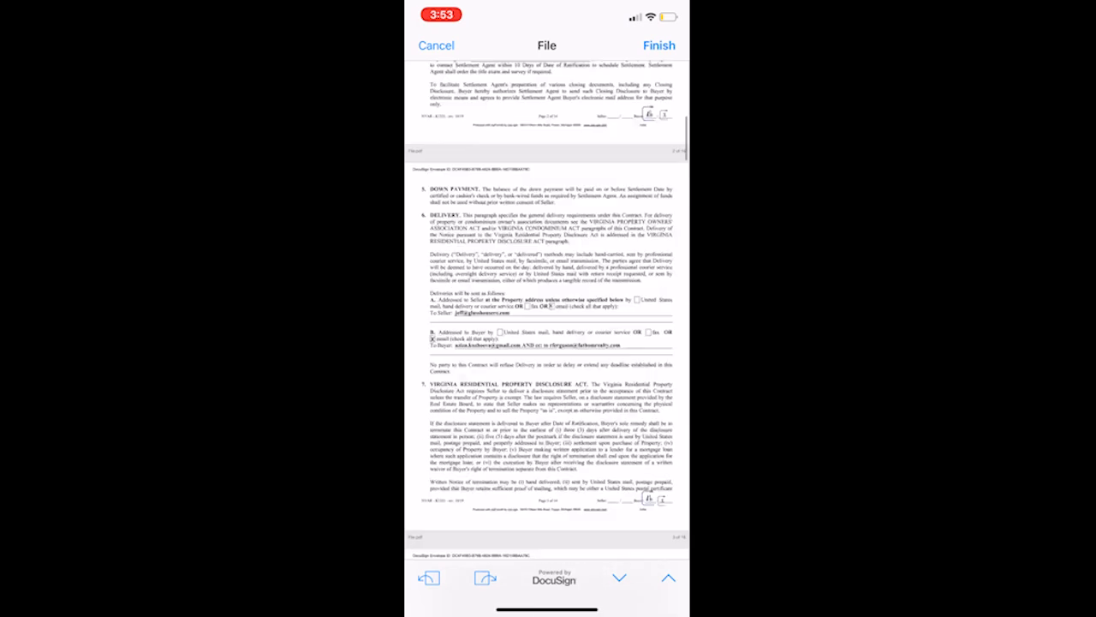
scroll("down", 3)
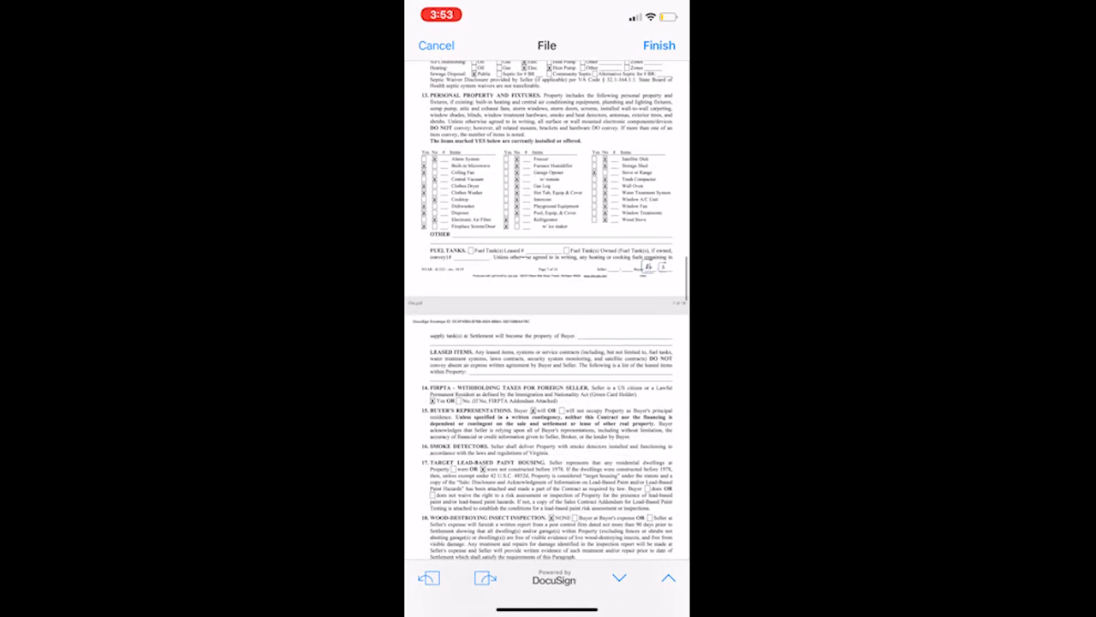
left_click(485, 575)
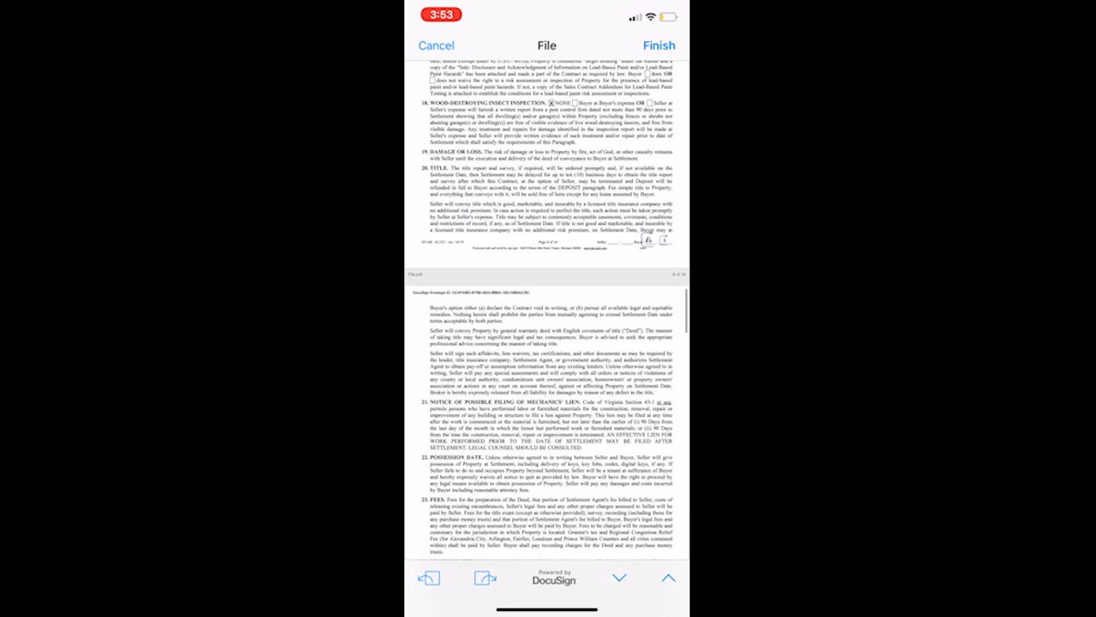
scroll("down", 3)
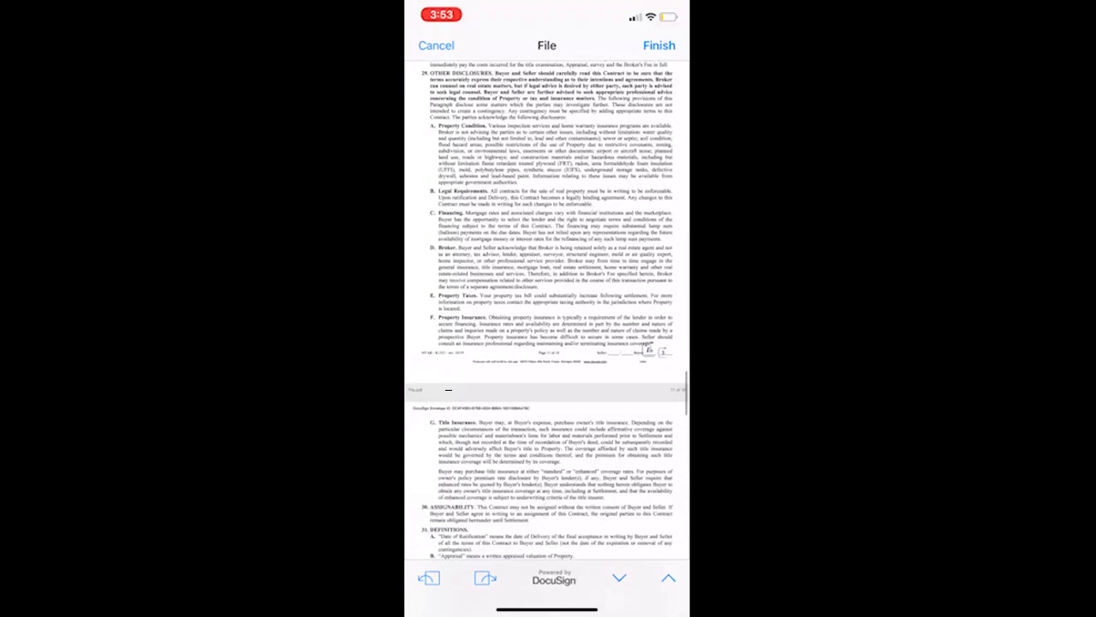
scroll("down", 3)
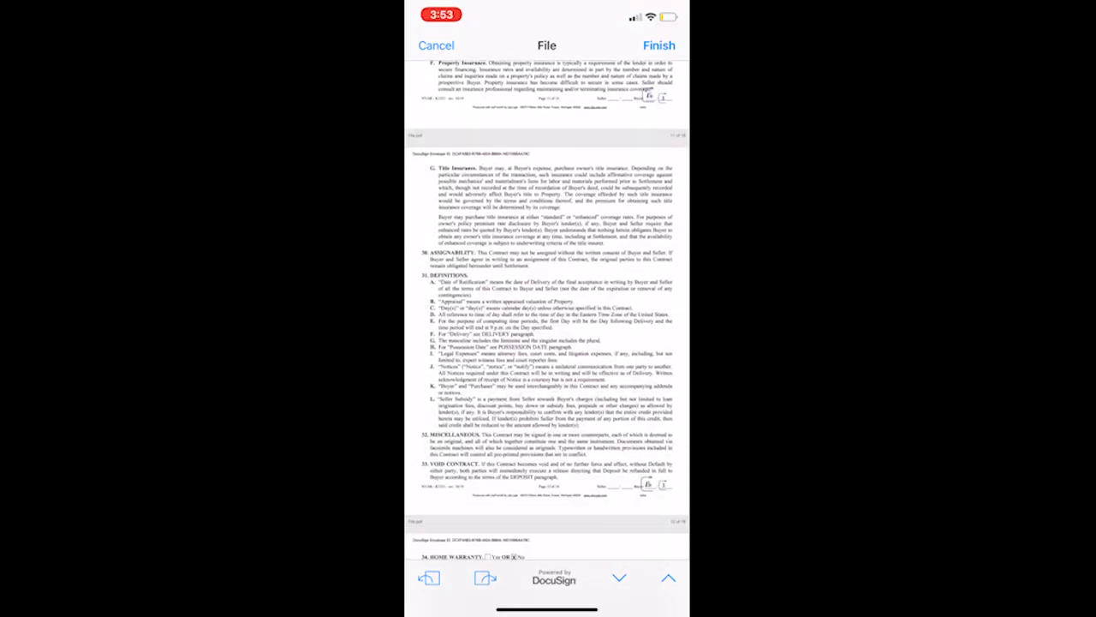
left_click(658, 44)
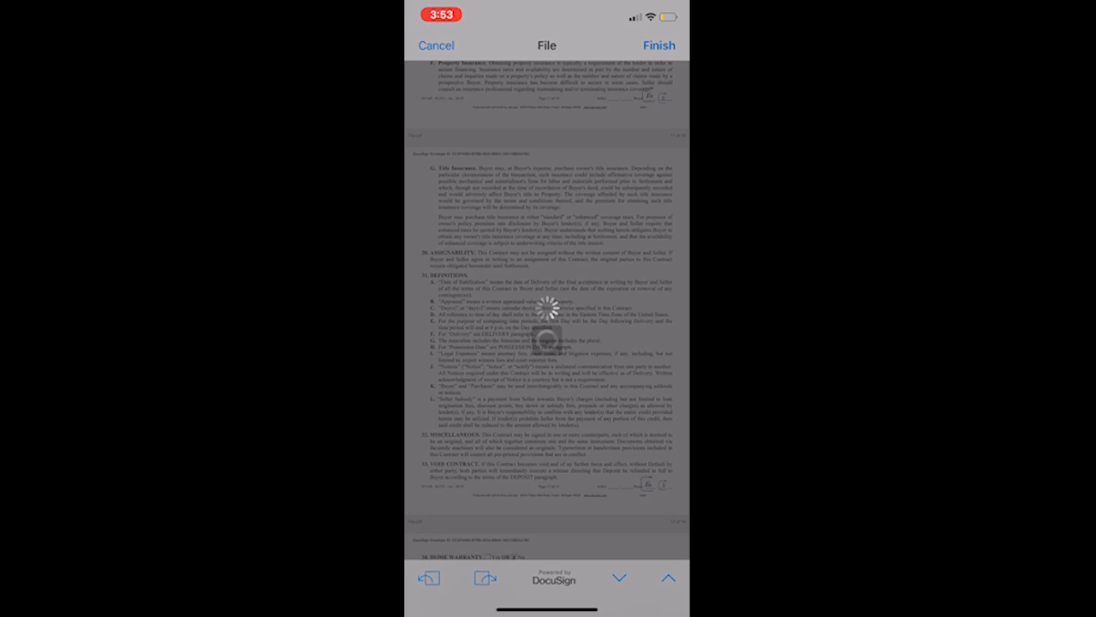
left_click(658, 44)
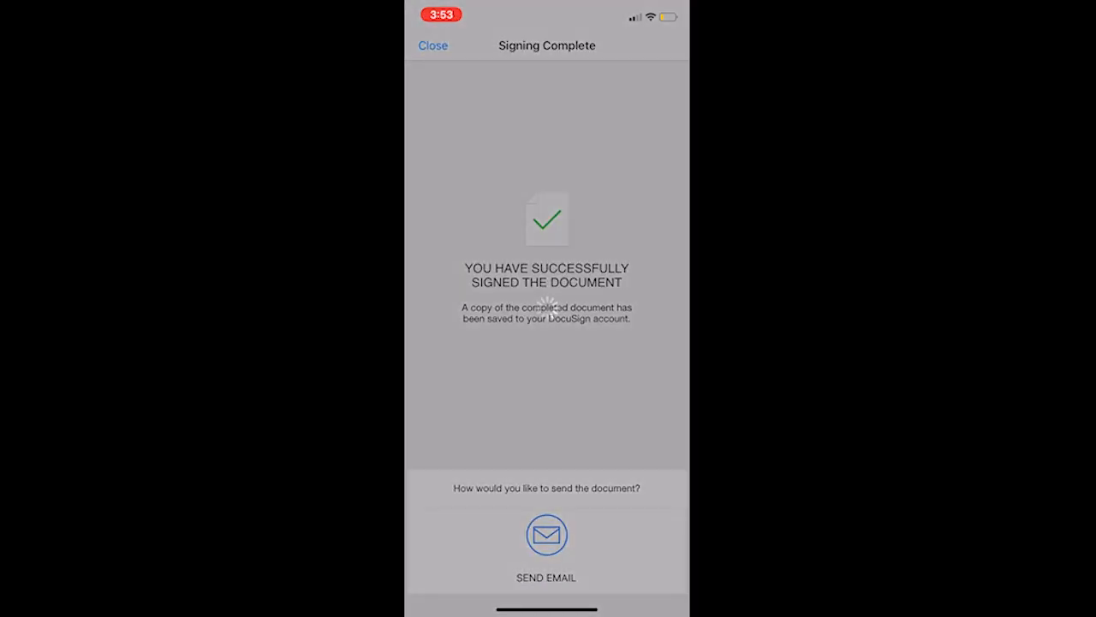
Close the Signing Complete confirmation screen.
left_click(545, 534)
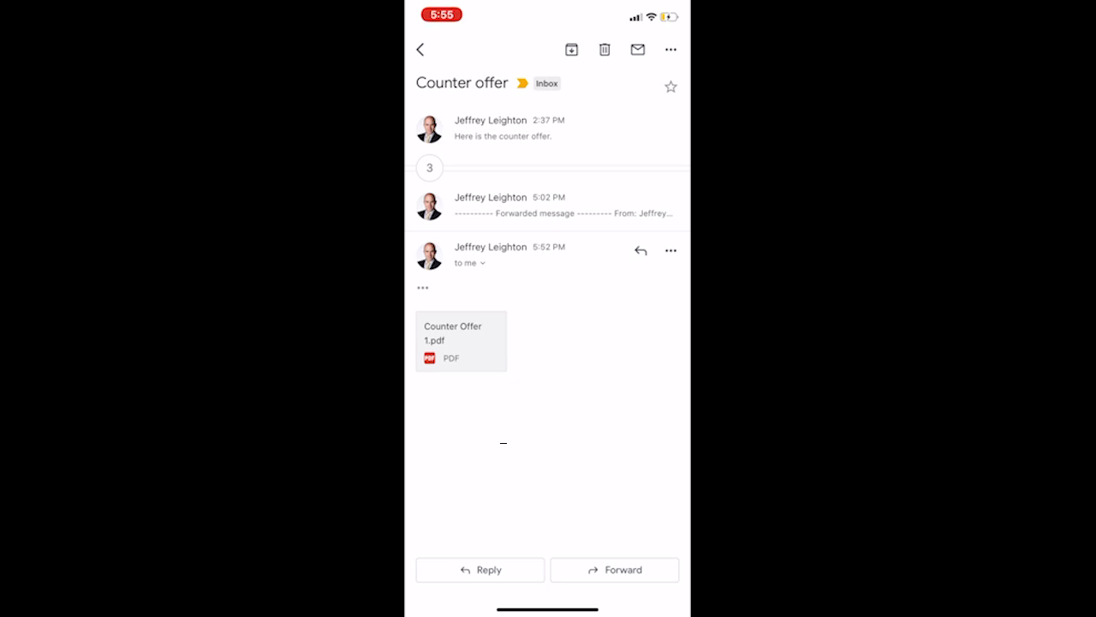
Save Counter Offer 1.pdf to On My iPhone, then share it to Sign with DocuSign.
left_click(460, 341)
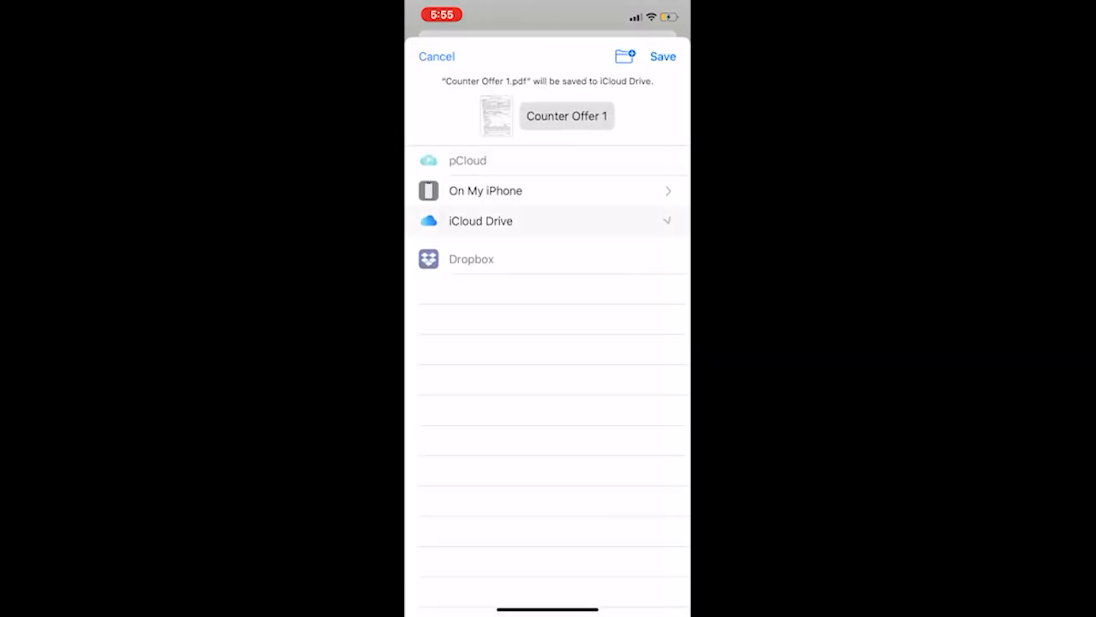
left_click(487, 190)
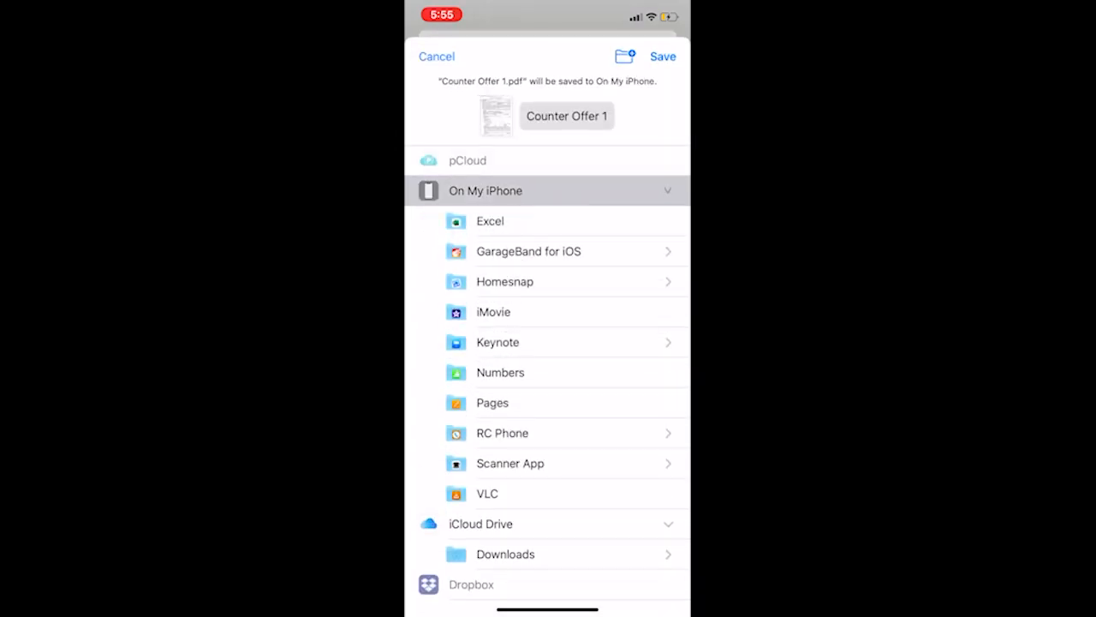
left_click(663, 55)
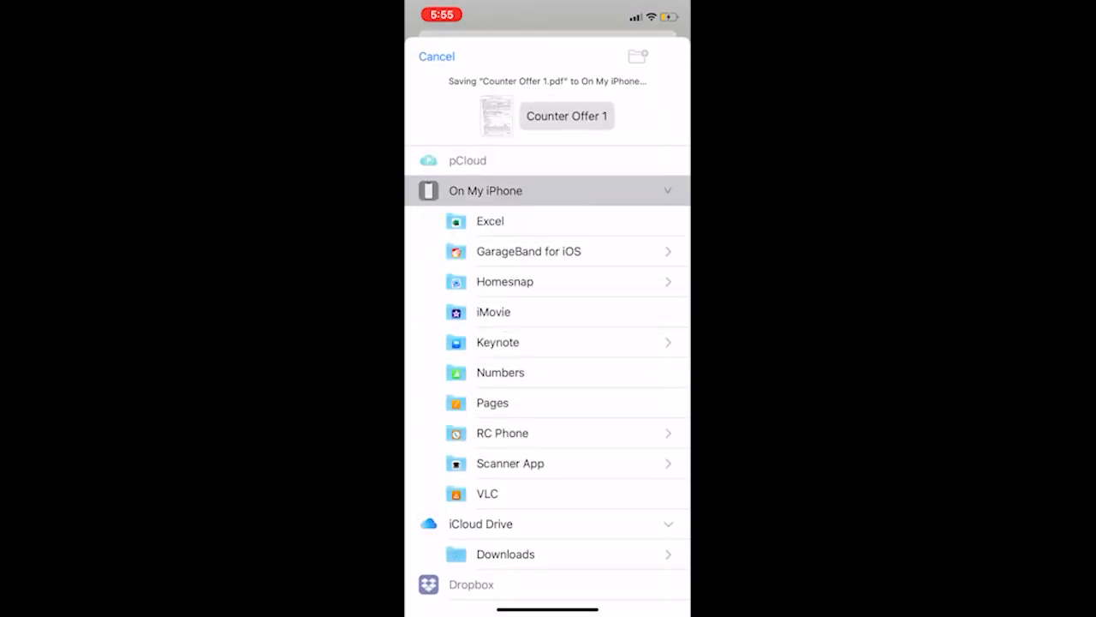
left_click(437, 55)
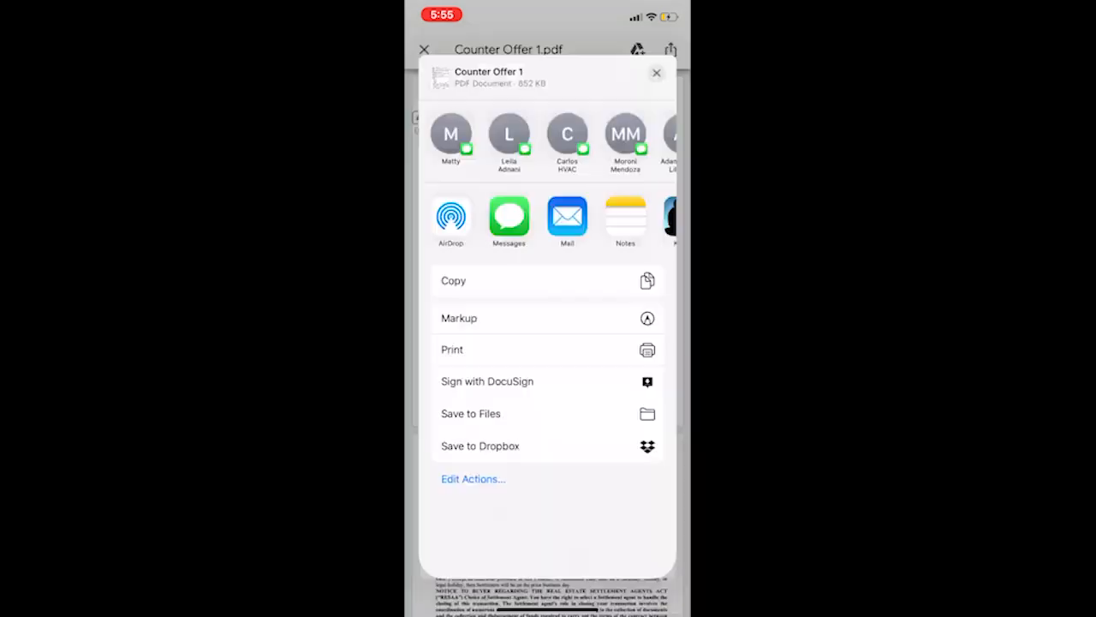
left_click(656, 72)
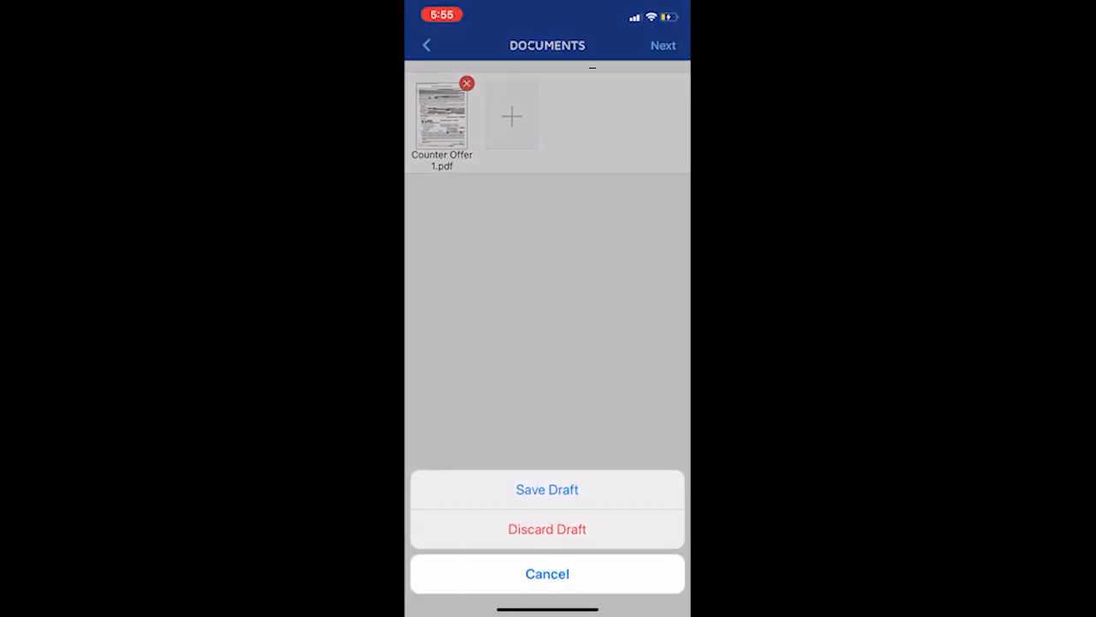
Discard the draft prompt, create a new envelope and add the PDF from Files.
left_click(548, 528)
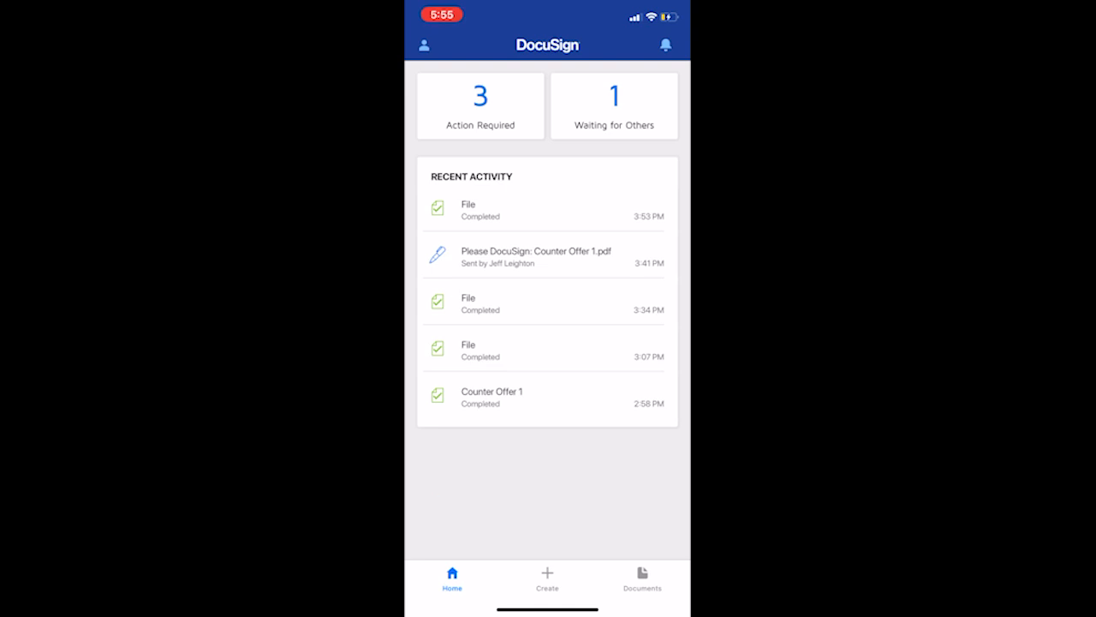
left_click(546, 579)
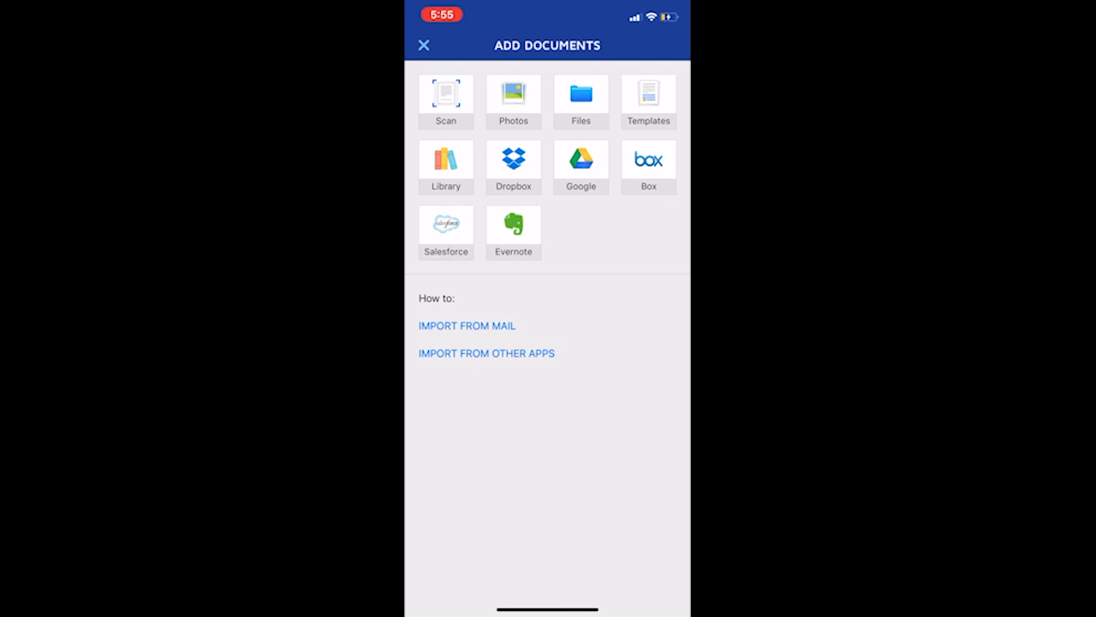
left_click(580, 94)
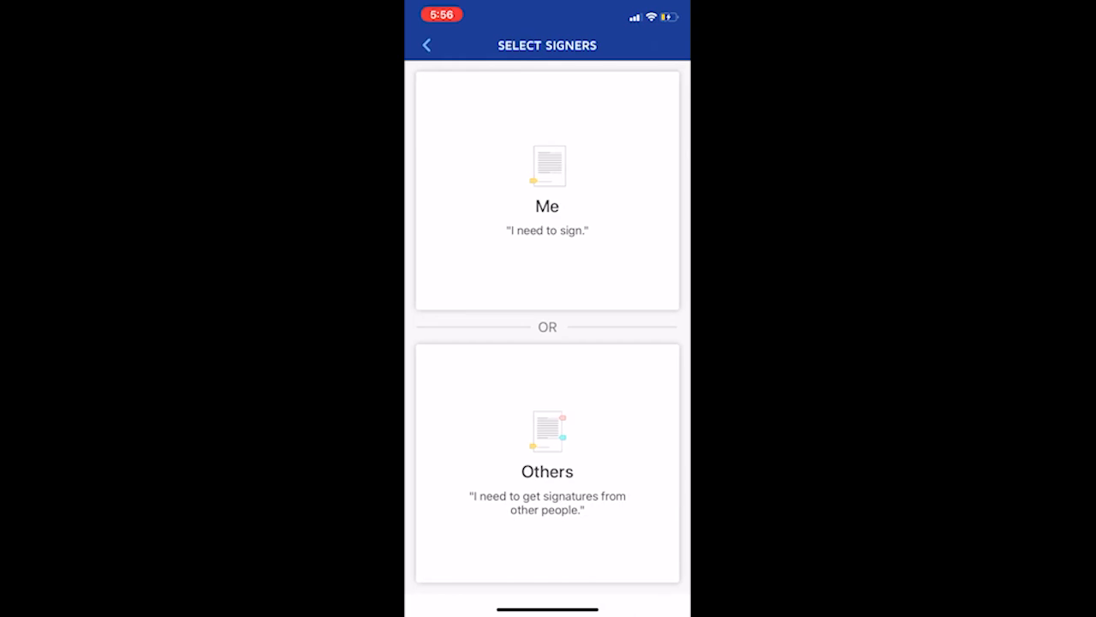
Add outside signers Billy Bob and Billy Bobby with their names and emails.
left_click(548, 463)
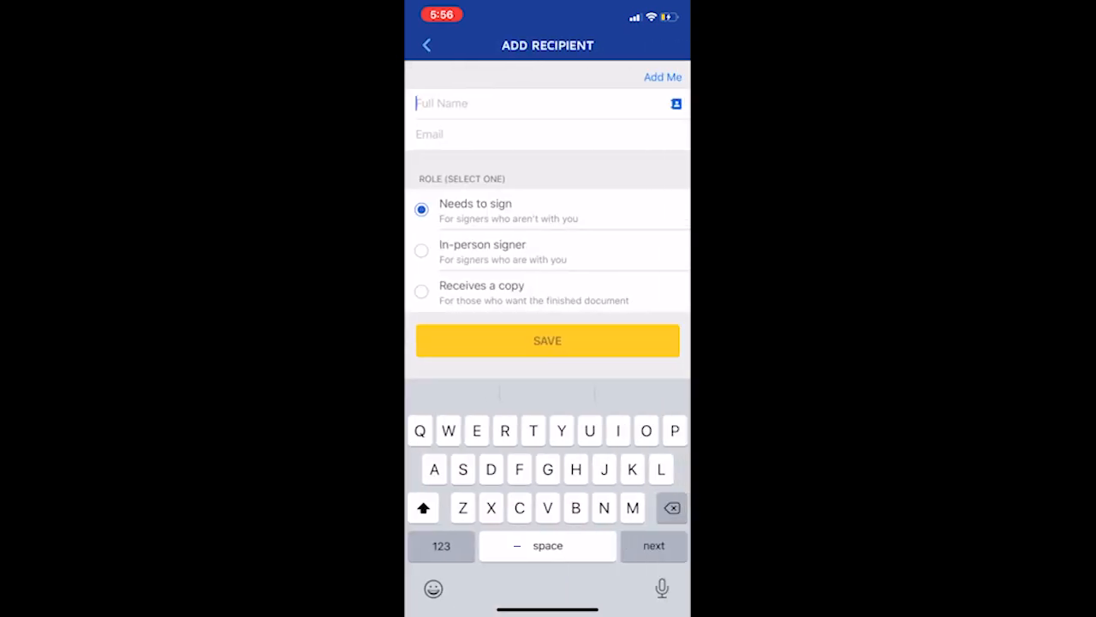
type("Billy Bob")
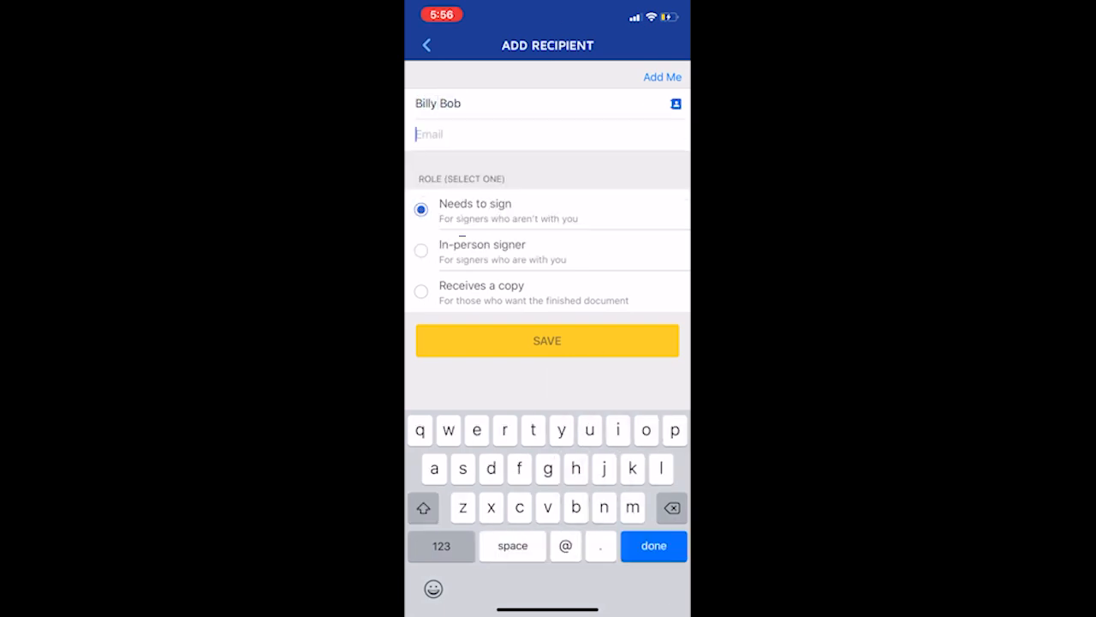
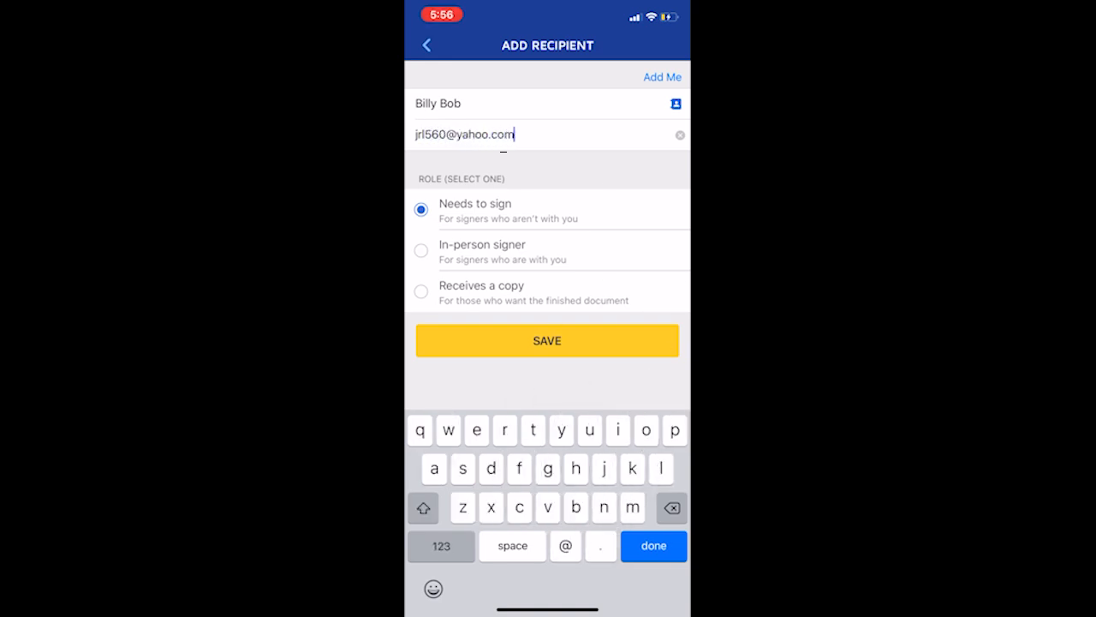
left_click(549, 339)
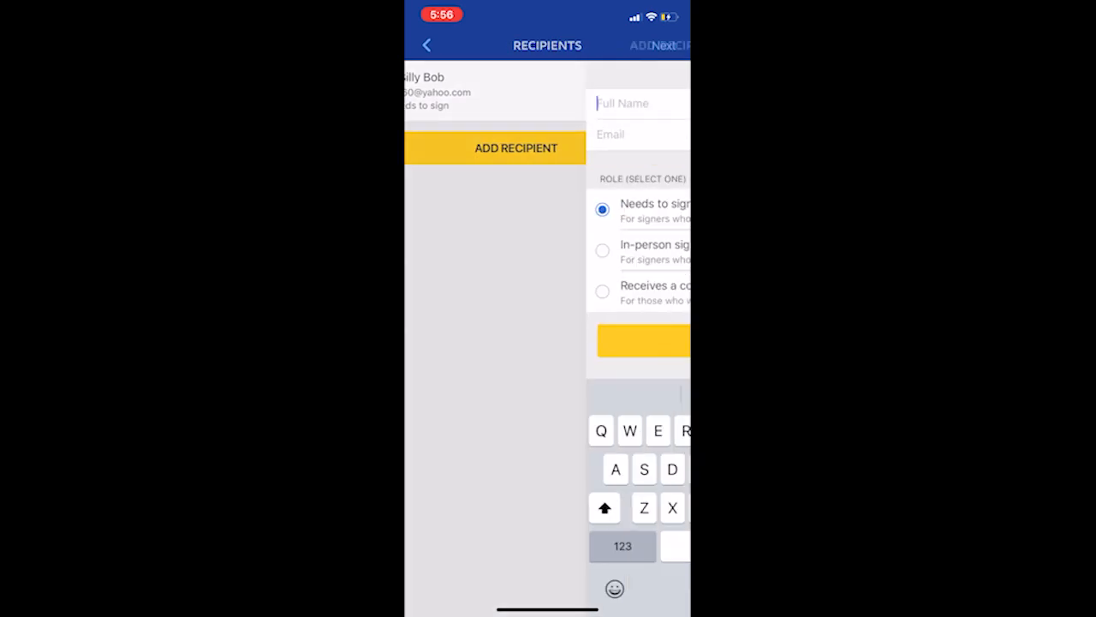
type("Billy Bobby")
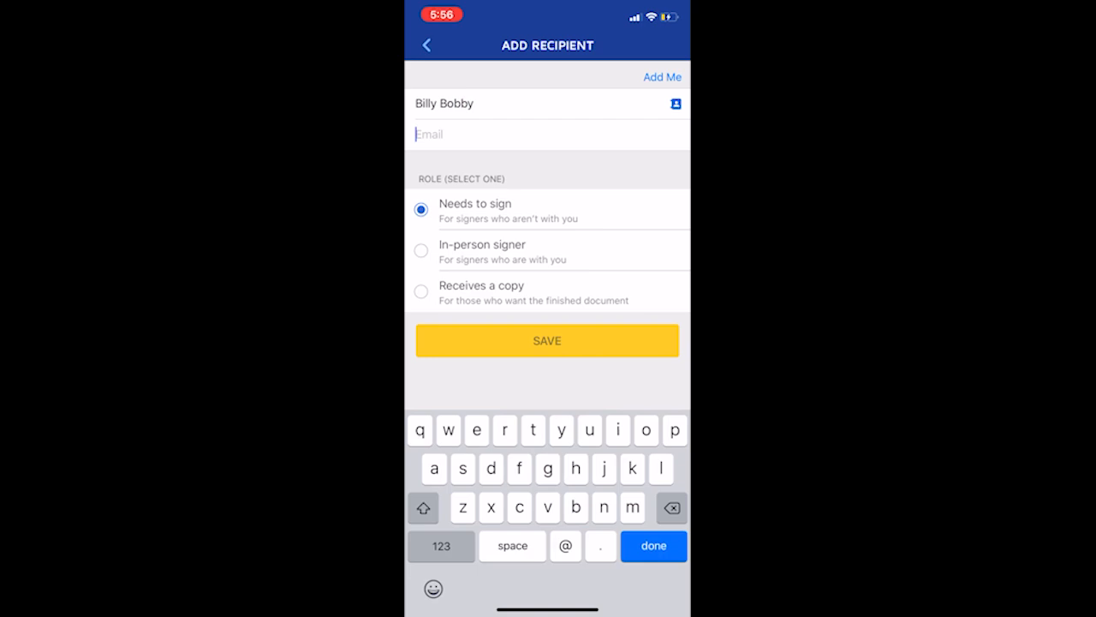
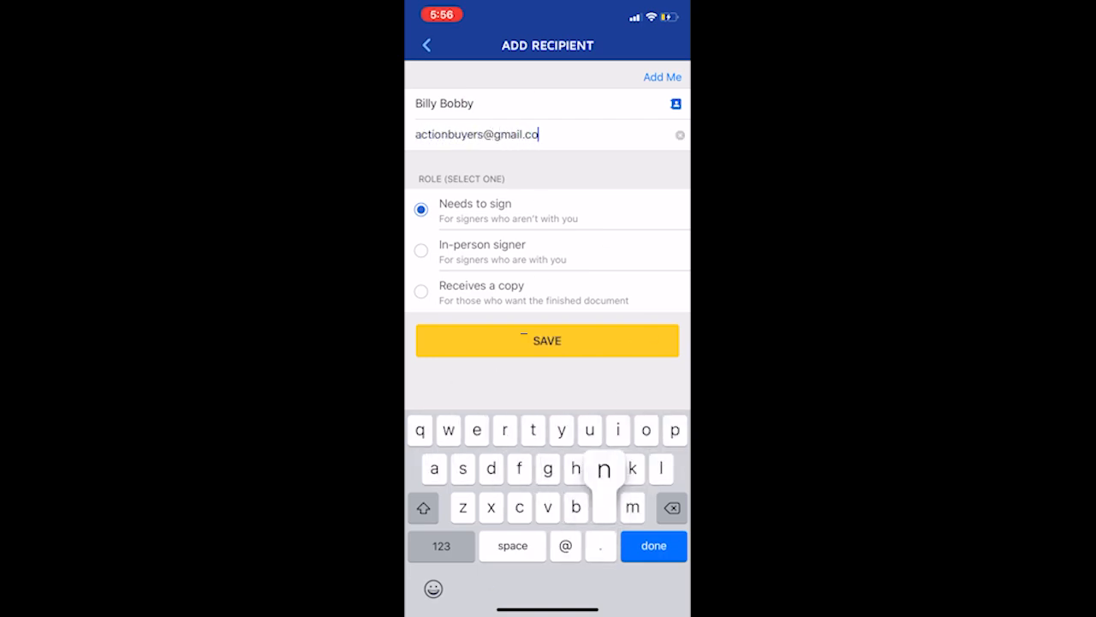
left_click(548, 340)
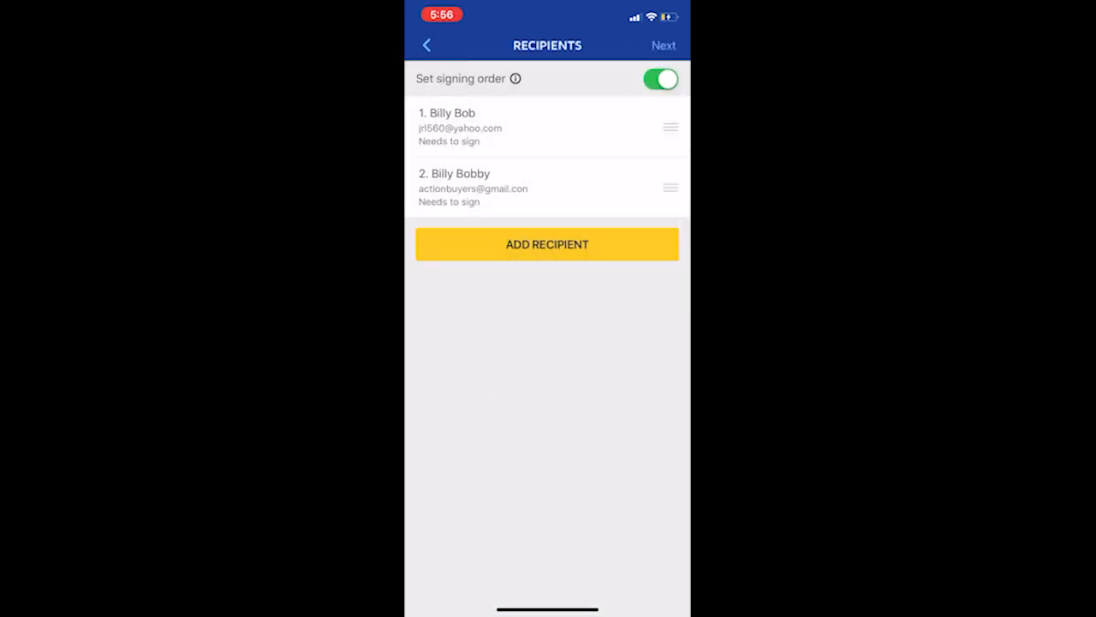
Add yourself as a signer and drag yourself to position 2 in the signing order.
left_click(549, 243)
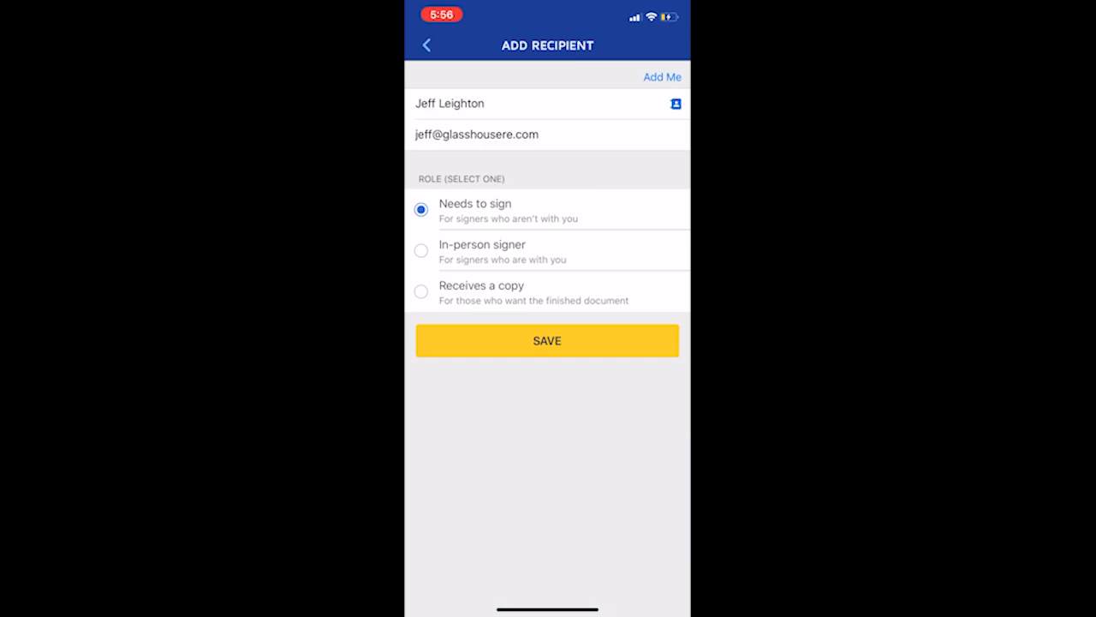
left_click(548, 340)
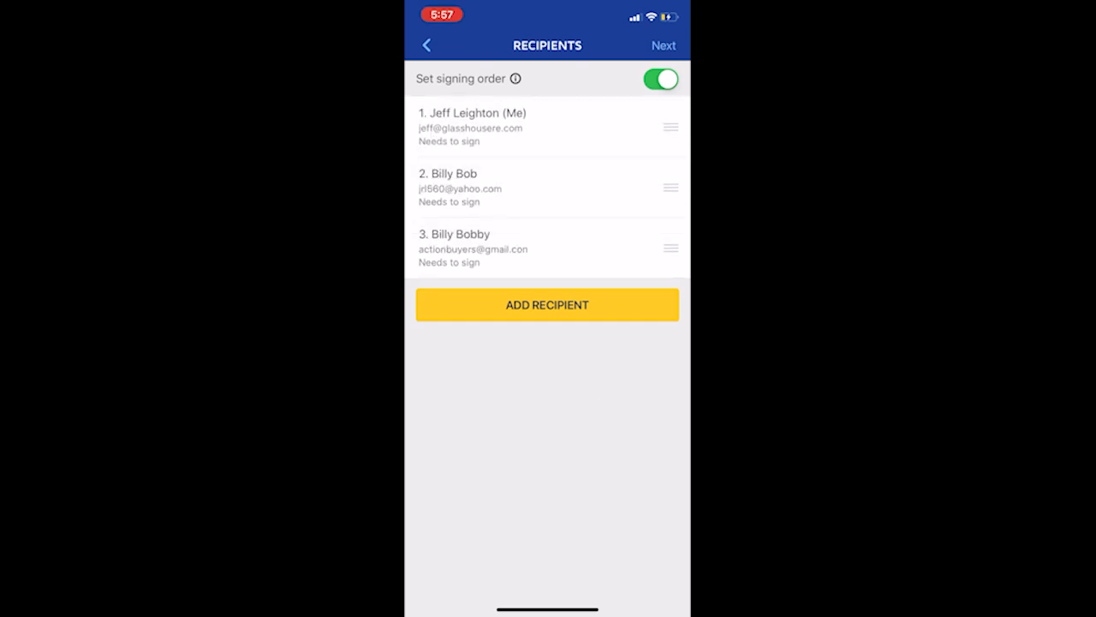
left_click_drag(671, 127, 672, 186)
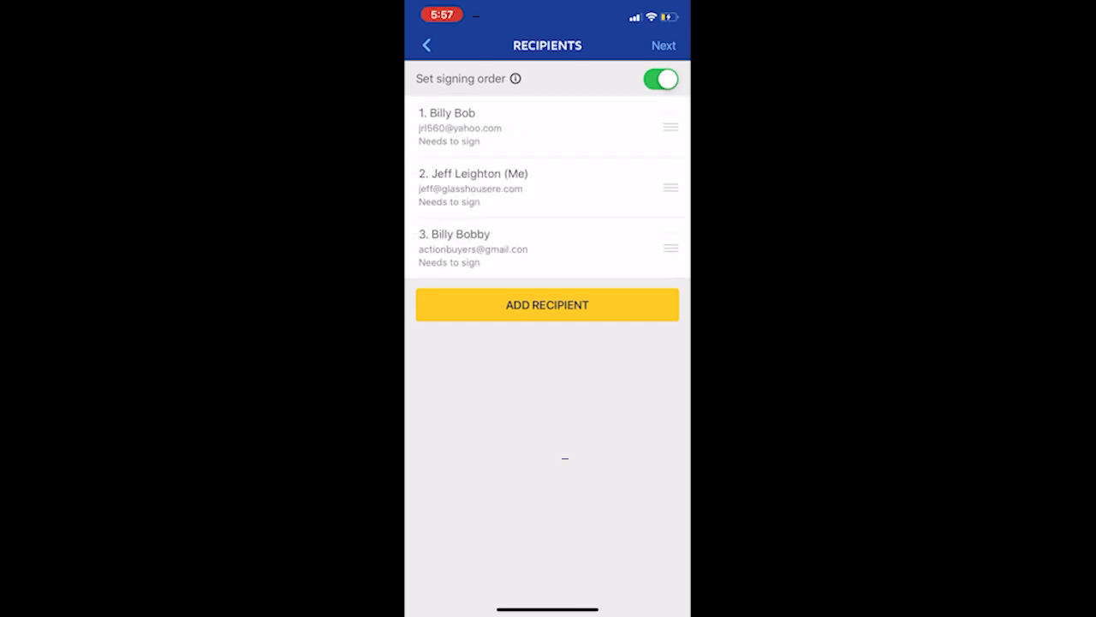
left_click(665, 44)
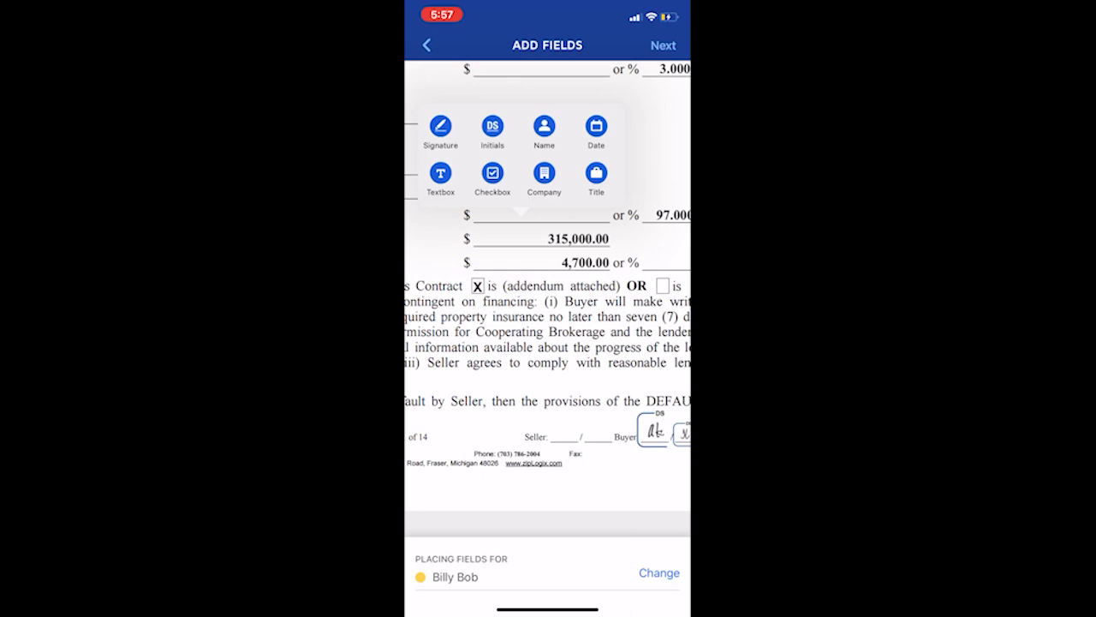
left_click(493, 123)
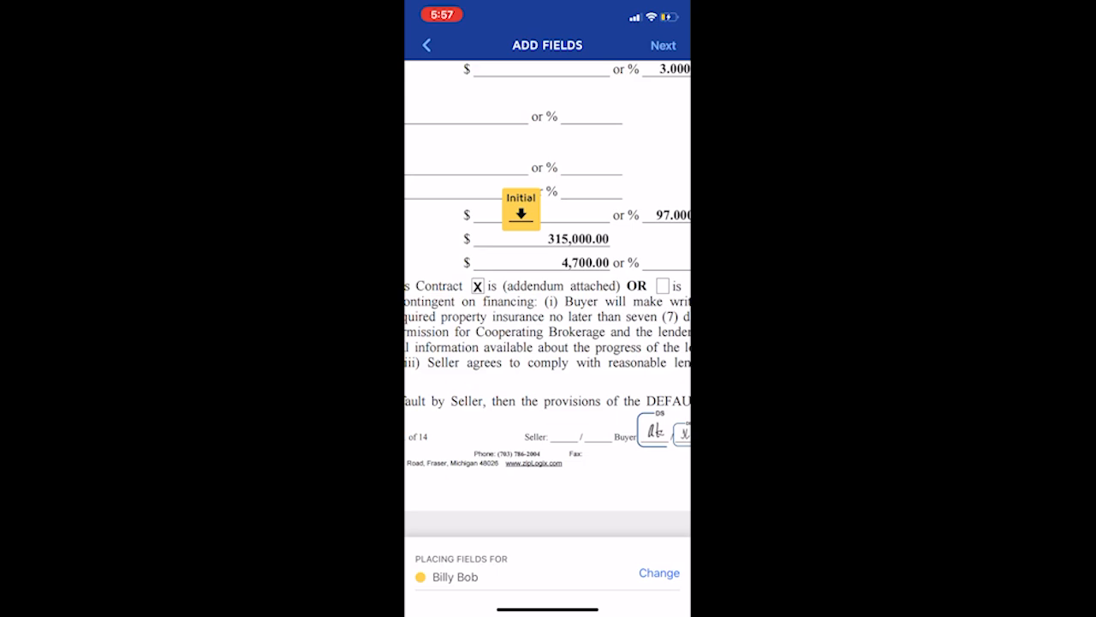
left_click(658, 572)
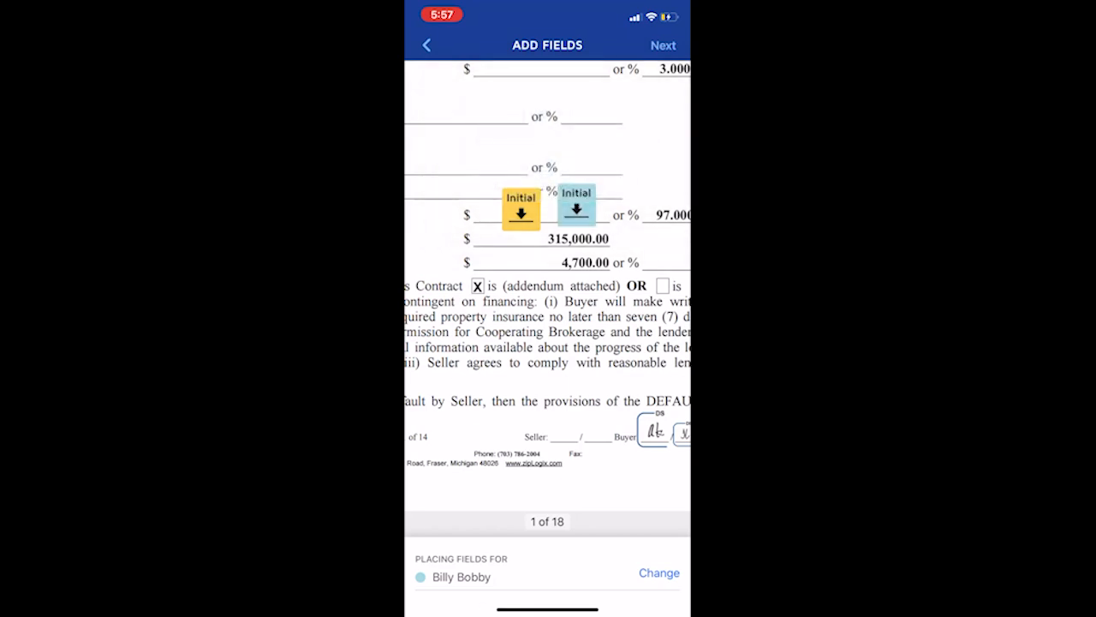
left_click(658, 572)
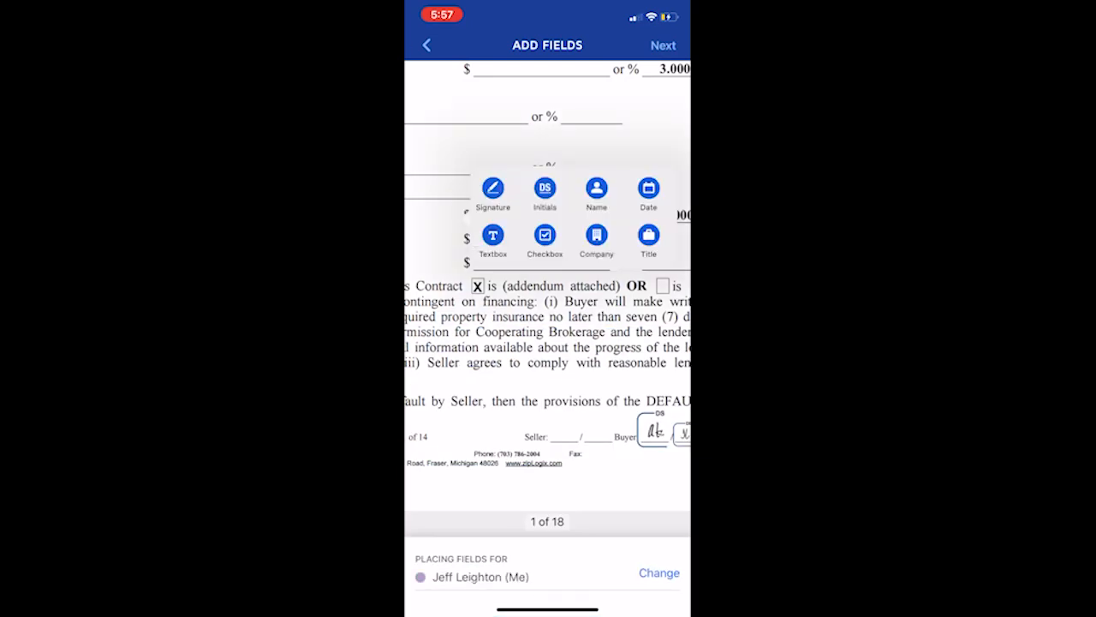
left_click(545, 189)
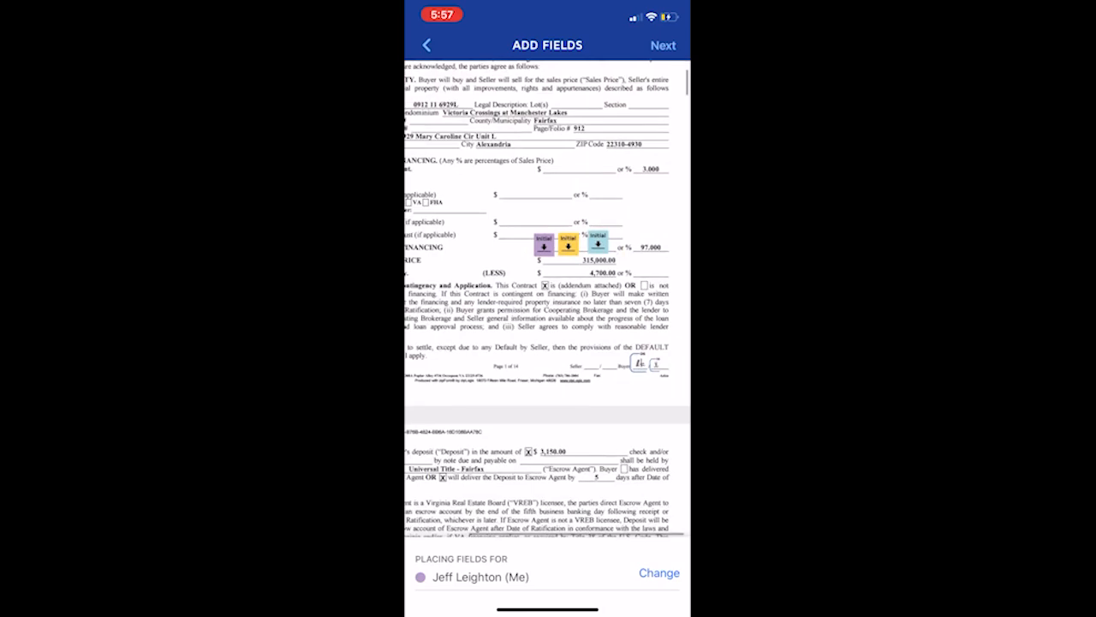
scroll("down", 3)
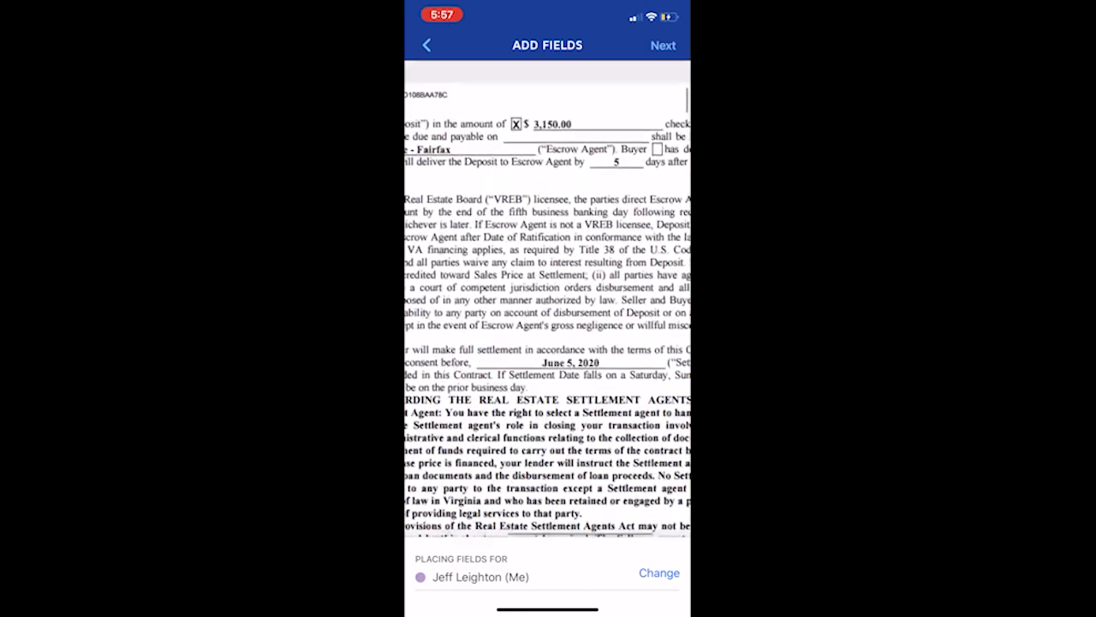
left_click(658, 572)
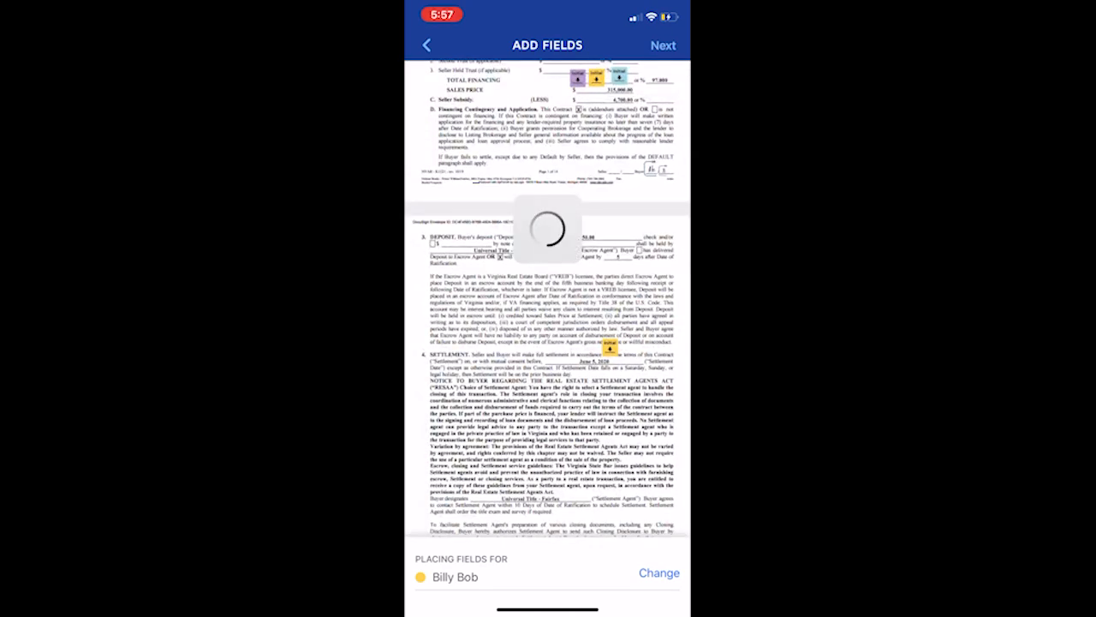
left_click(663, 45)
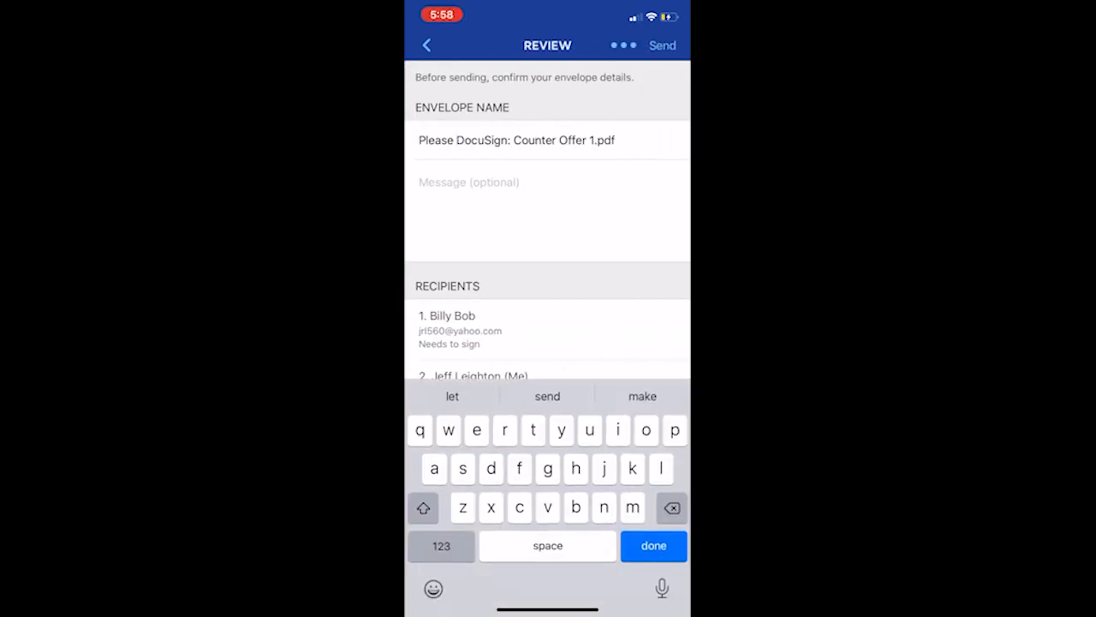
scroll("down", 3)
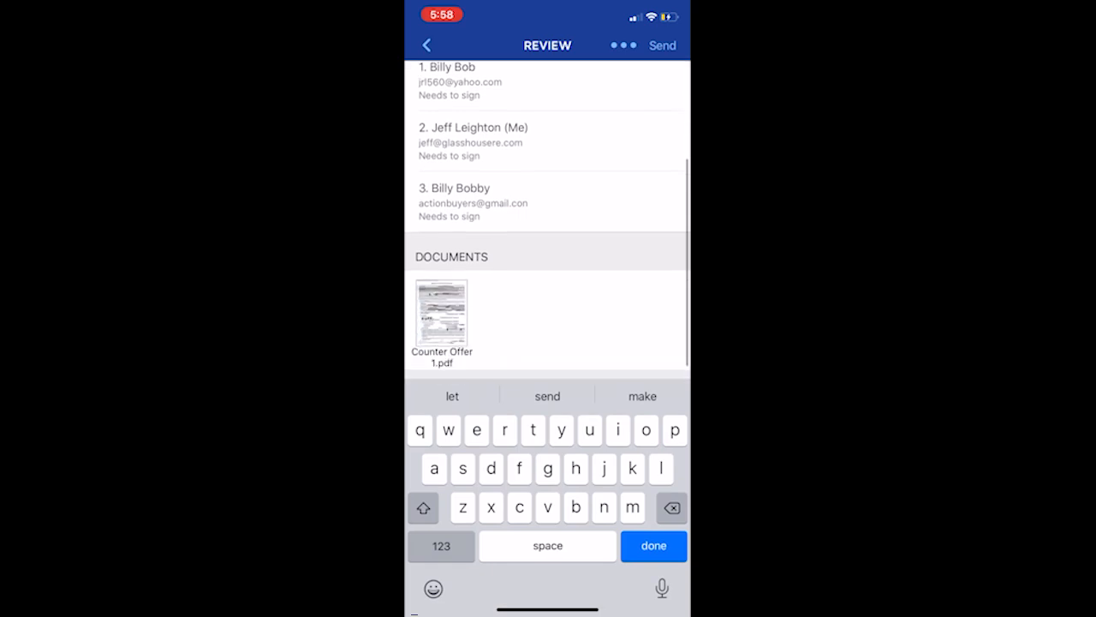
scroll("down", 3)
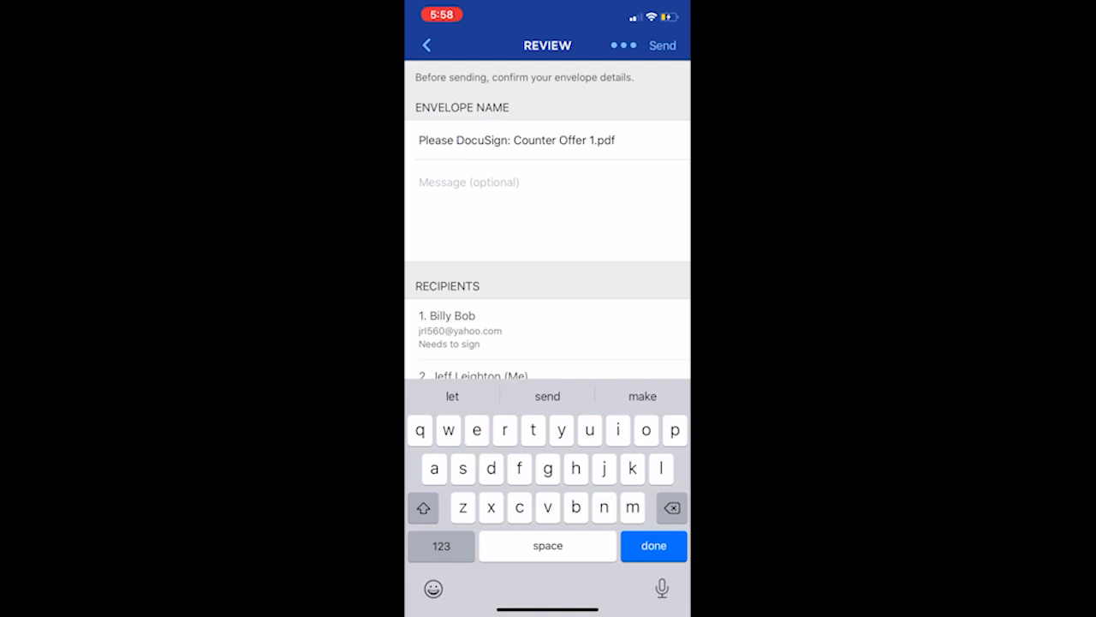
left_click(459, 141)
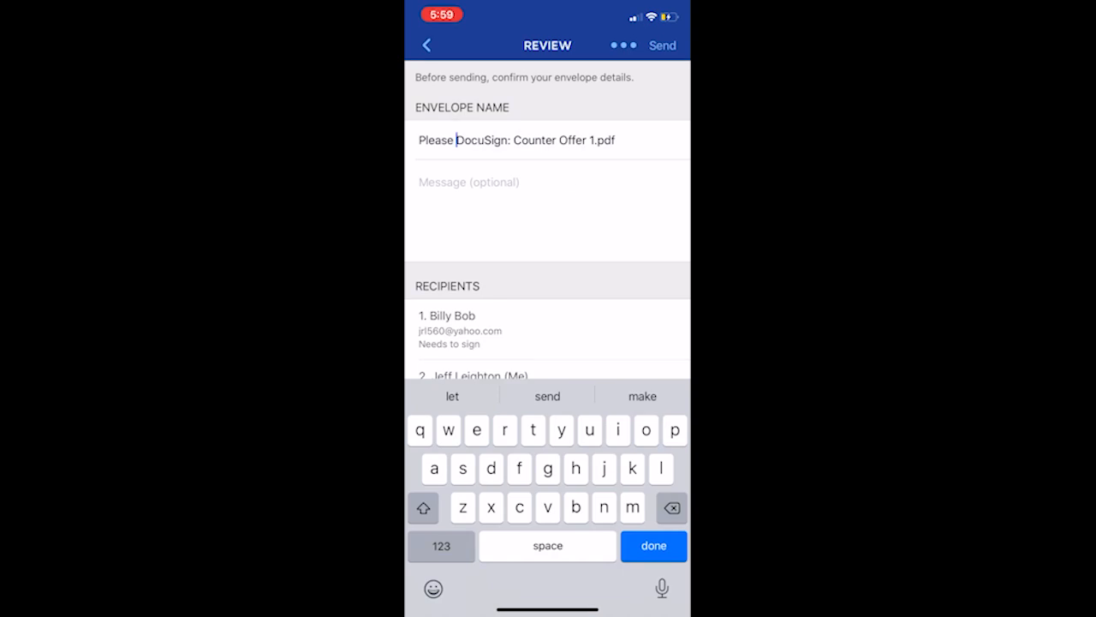